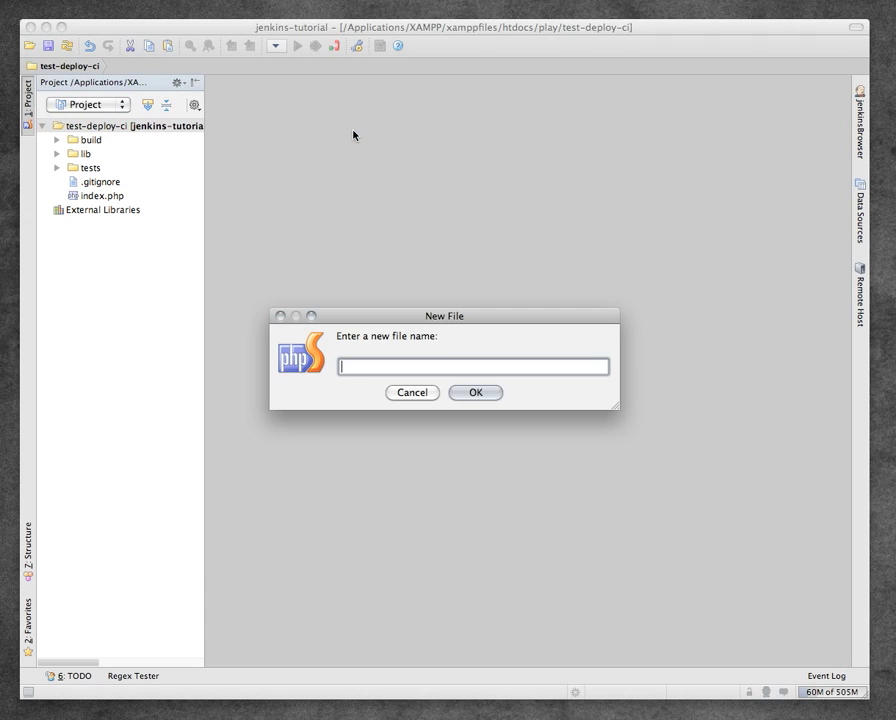
- Create build.xml and paste in the Phing project XML with a dev target running PHPUnit
text(build.xml)
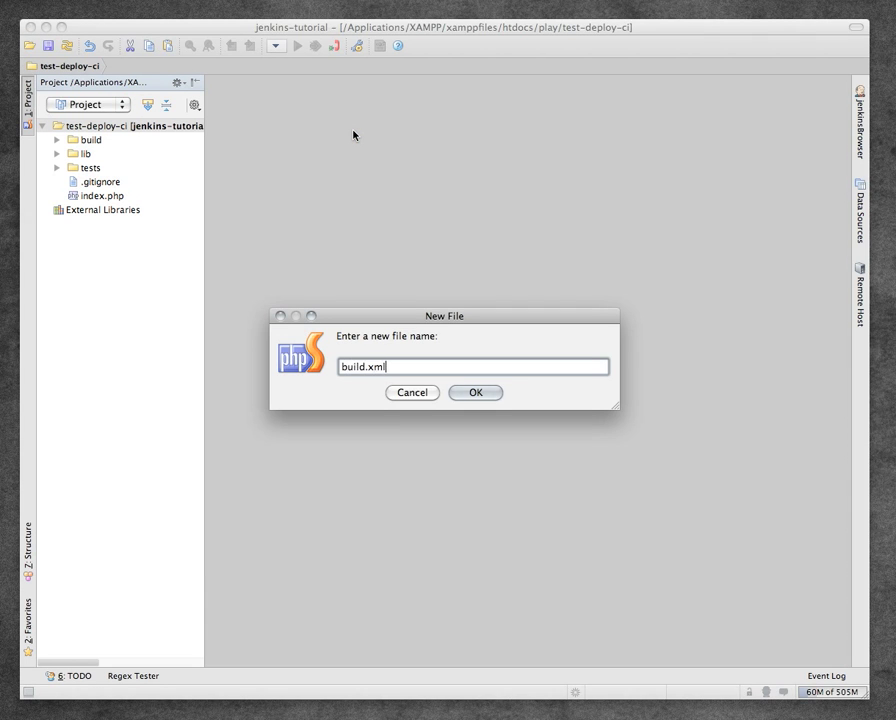
click(476, 392)
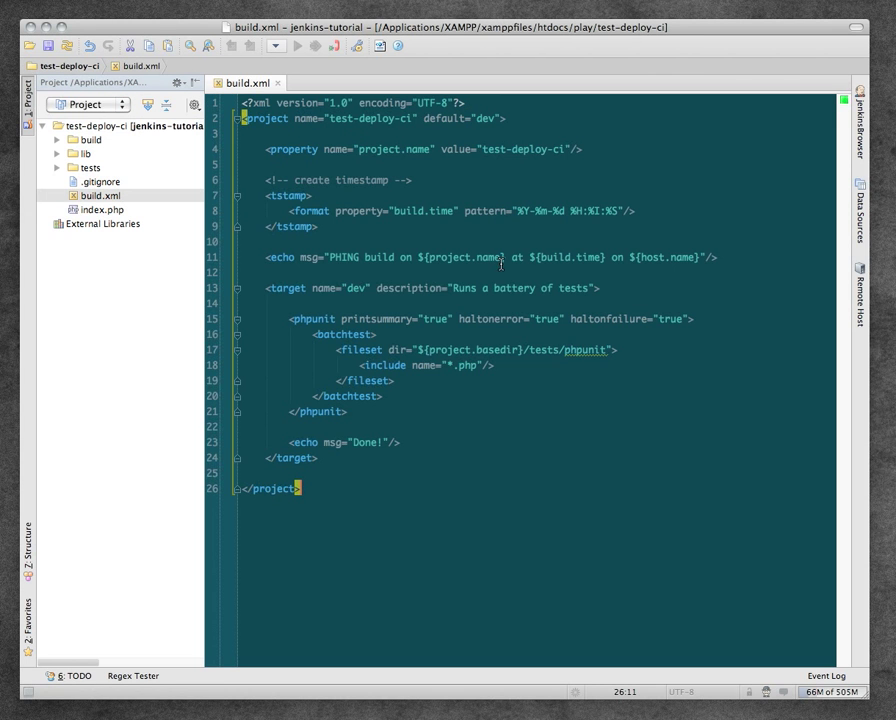
click(236, 272)
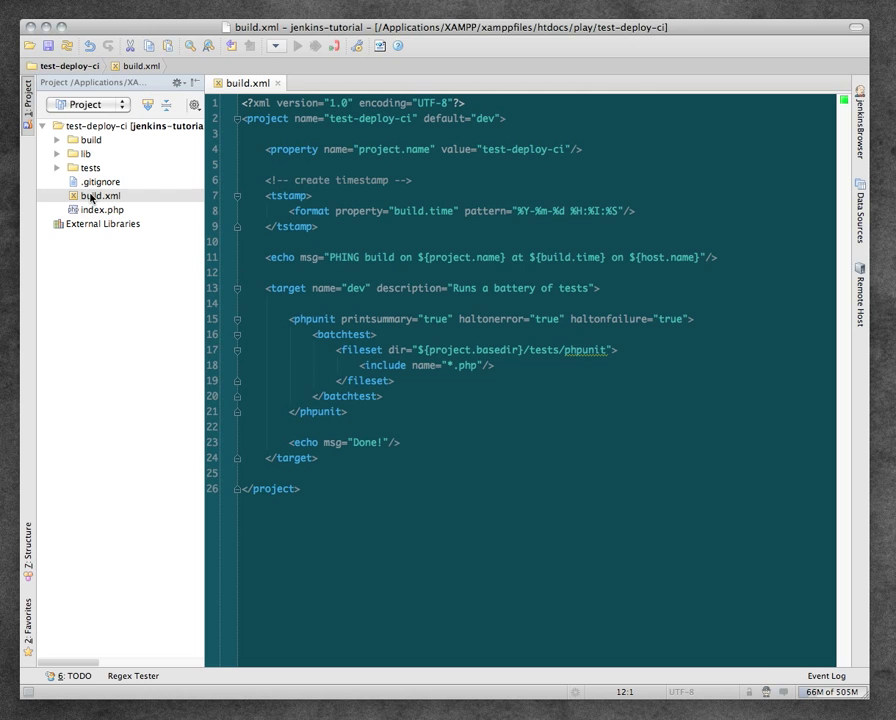
- Add build.xml as a Phing build file and select its dev target
right_click(100, 196)
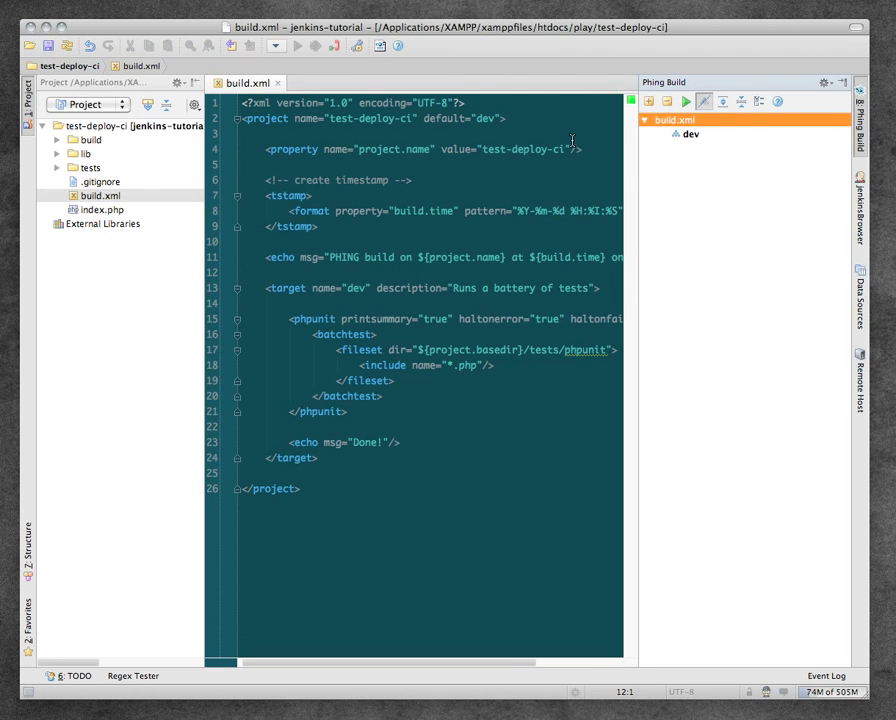
click(690, 134)
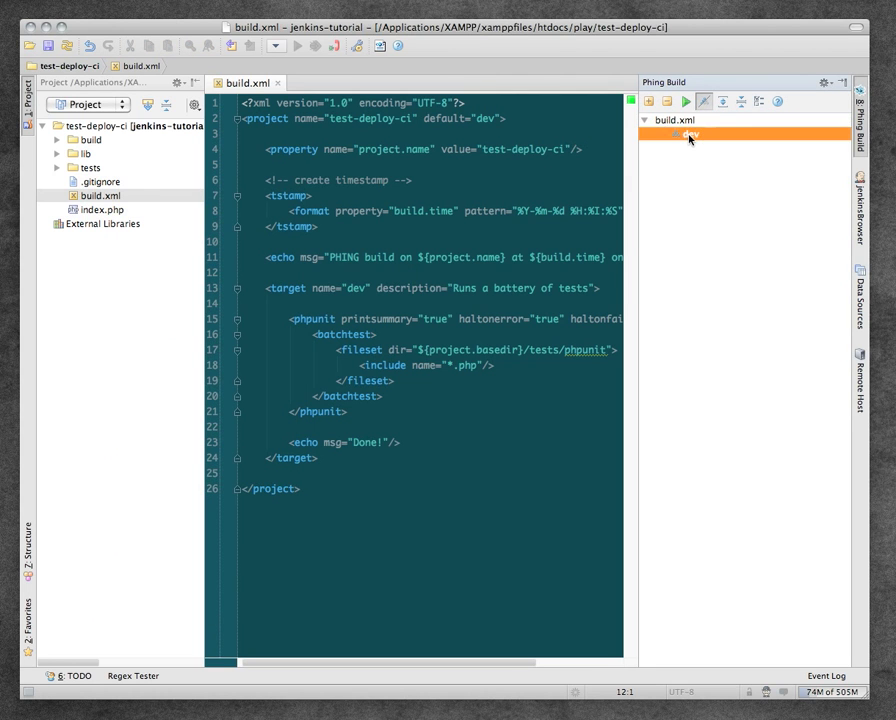
- Point the Phing path to /Applications/XAMPP/xamppfiles/bin/phing when running dev prompts for it
click(686, 100)
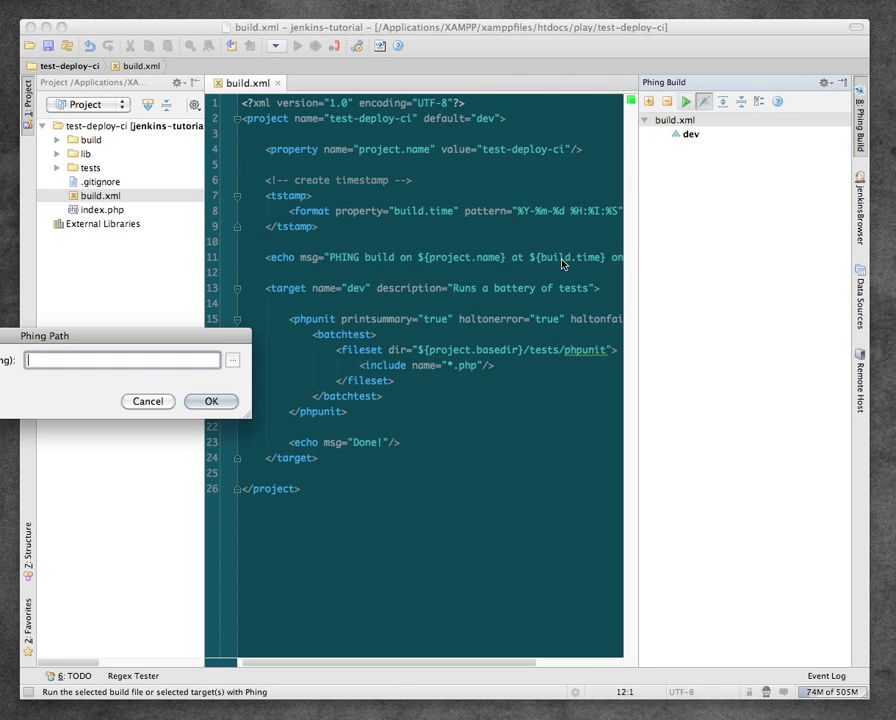
click(212, 400)
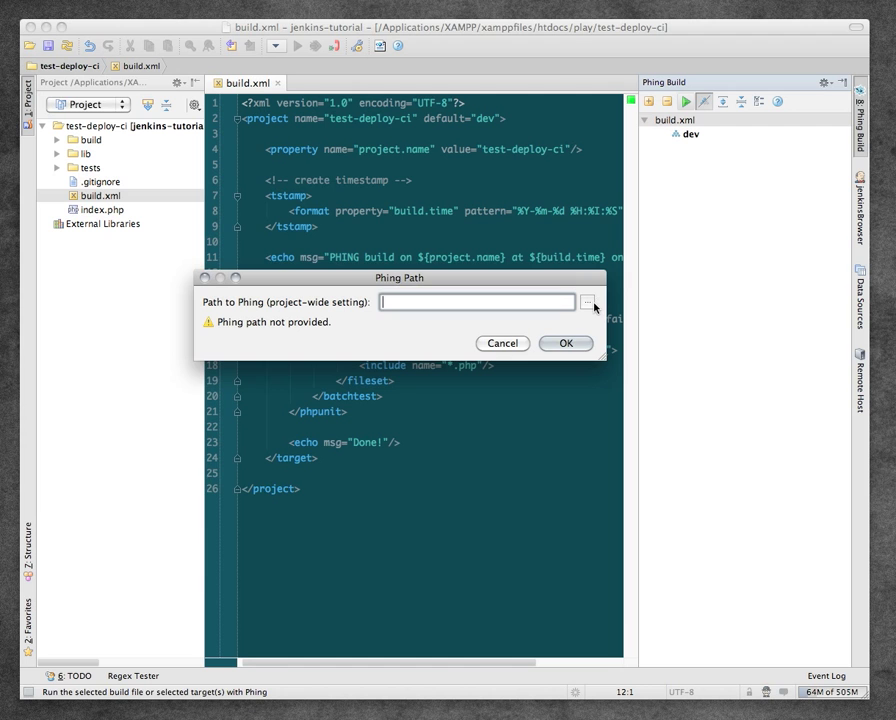
click(588, 302)
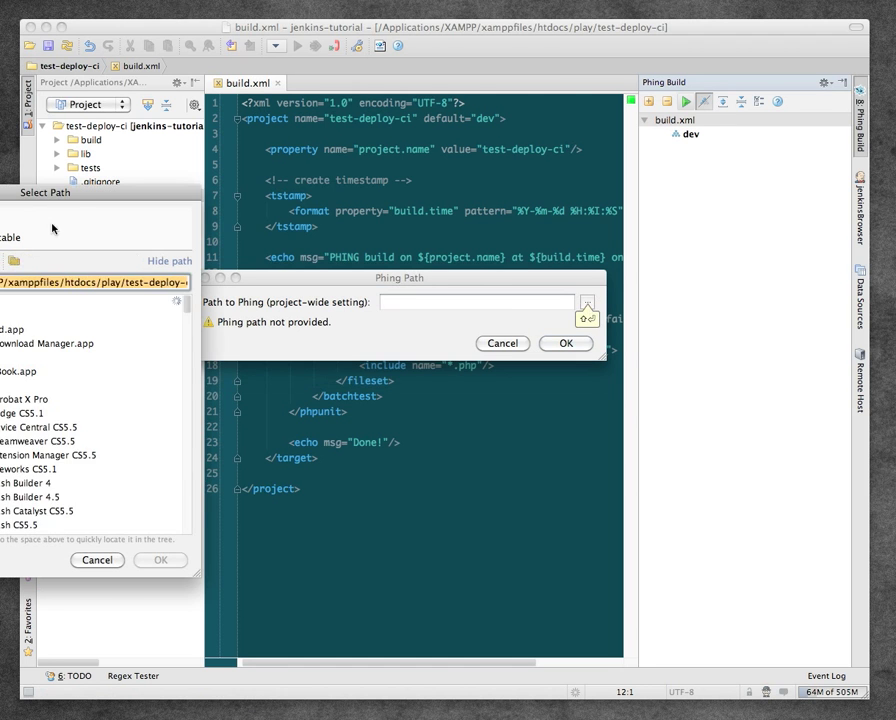
click(588, 300)
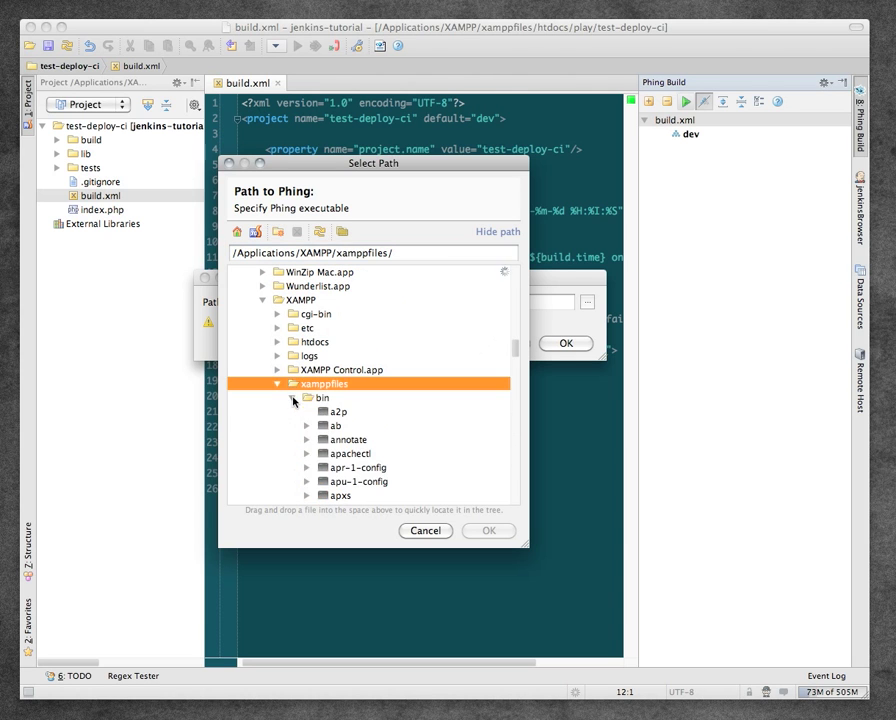
click(352, 440)
text(ph)
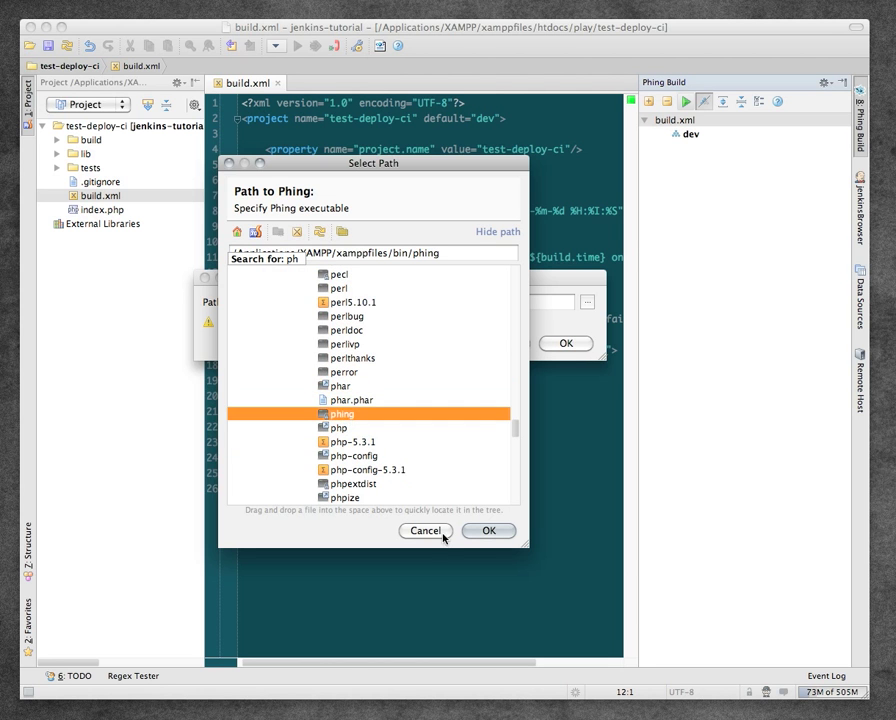
click(488, 530)
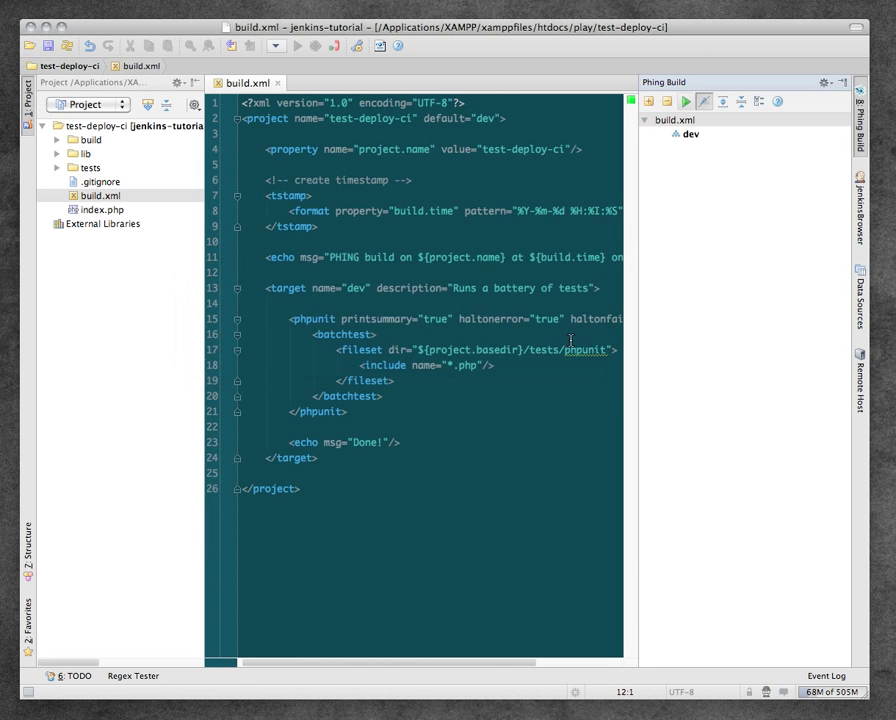
- Run the dev target; build fails with one of two SampleTest tests failing
click(684, 100)
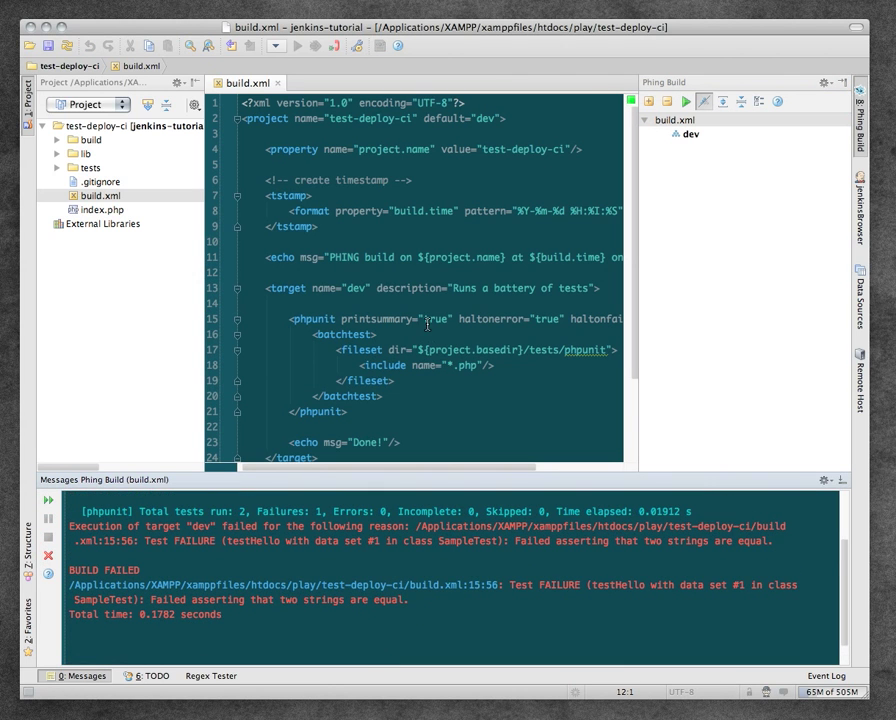
double_click(356, 212)
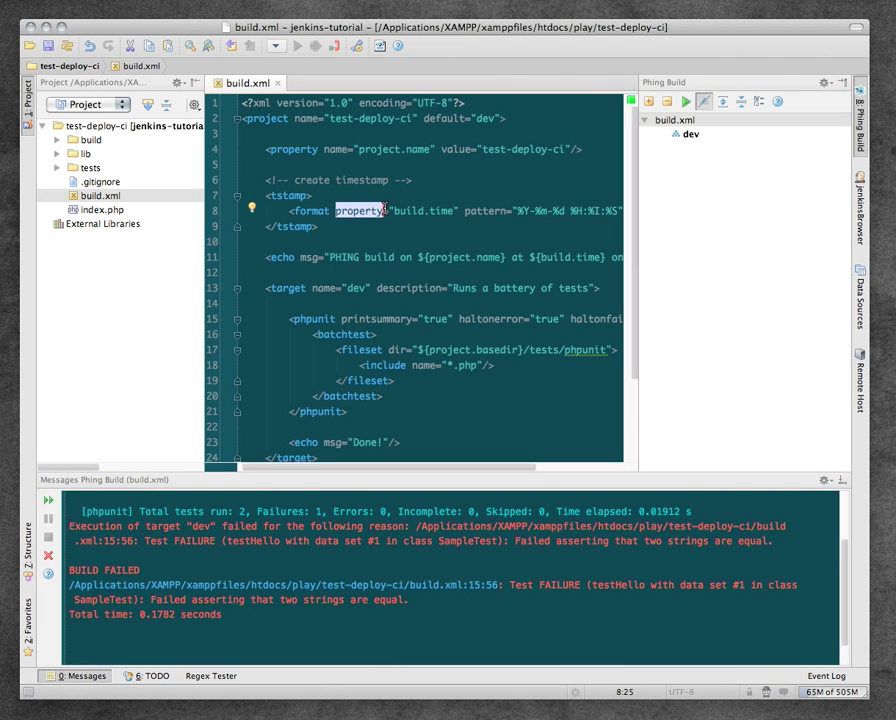
click(72, 168)
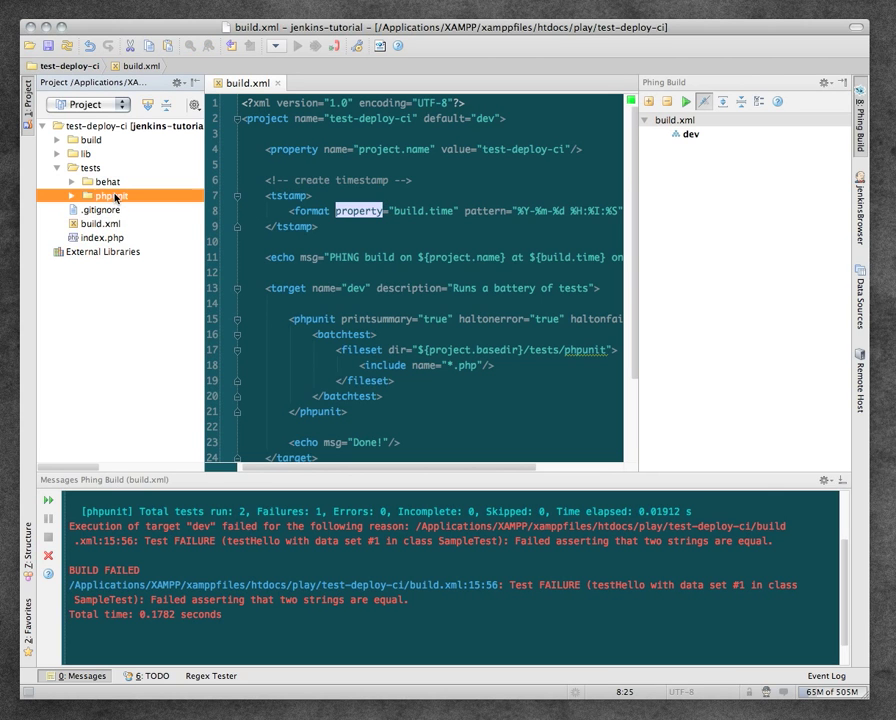
- Expand tests/phpunit to reach SampleTest.php before fixing and rerunning dev
click(72, 196)
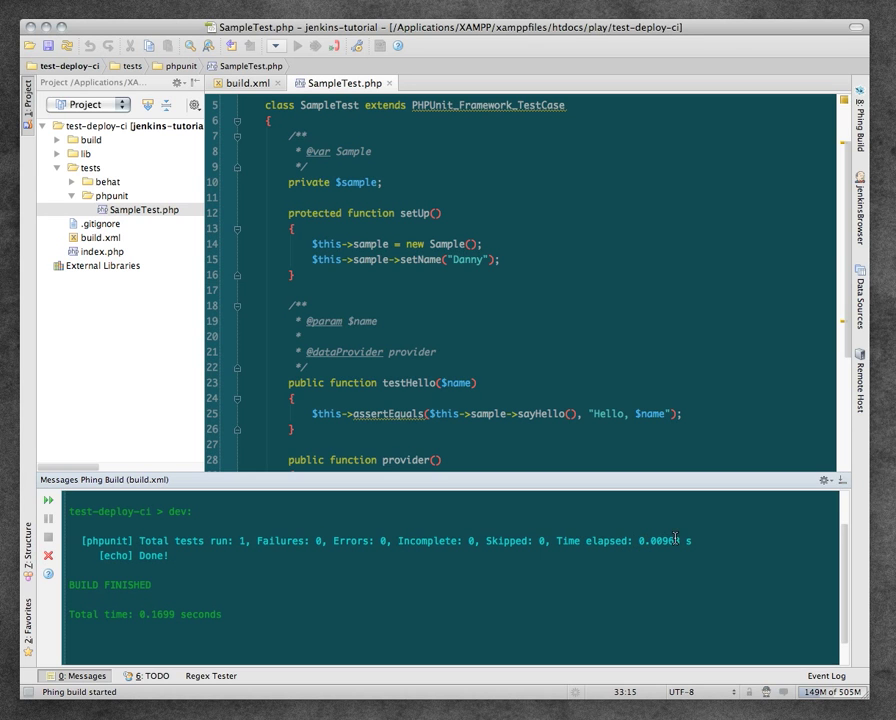
mouse_move(740, 406)
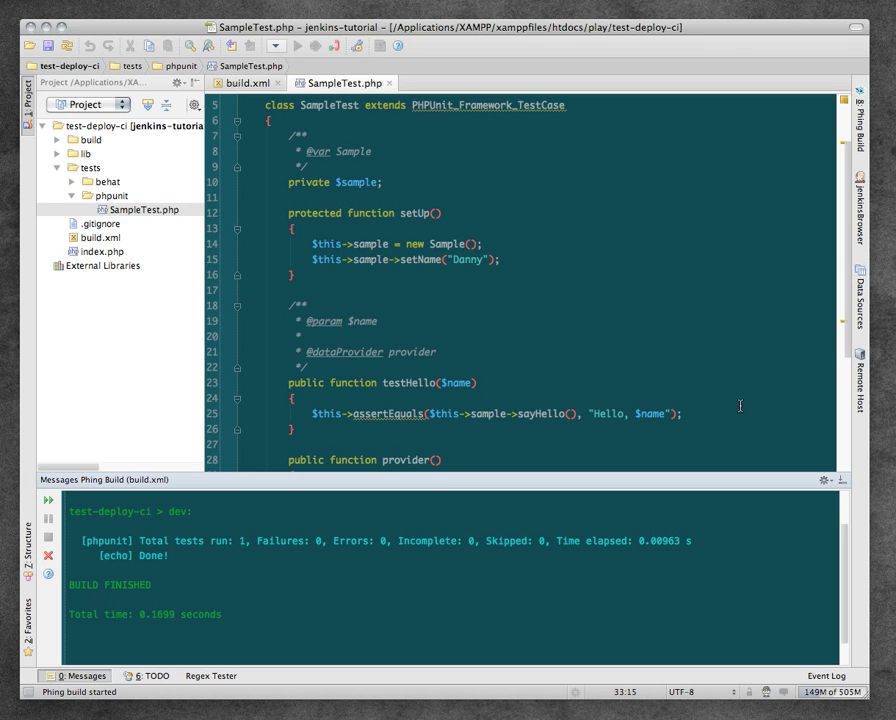